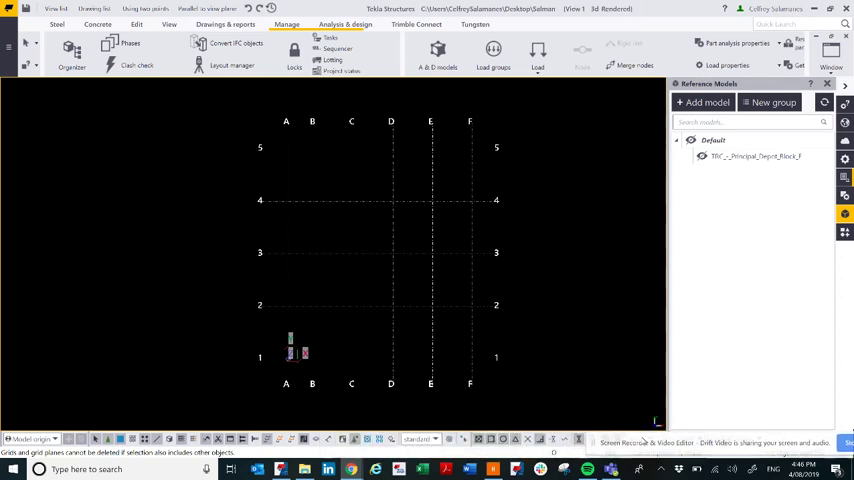
{"action": "mouse_move", "coordinate": [567, 355]}
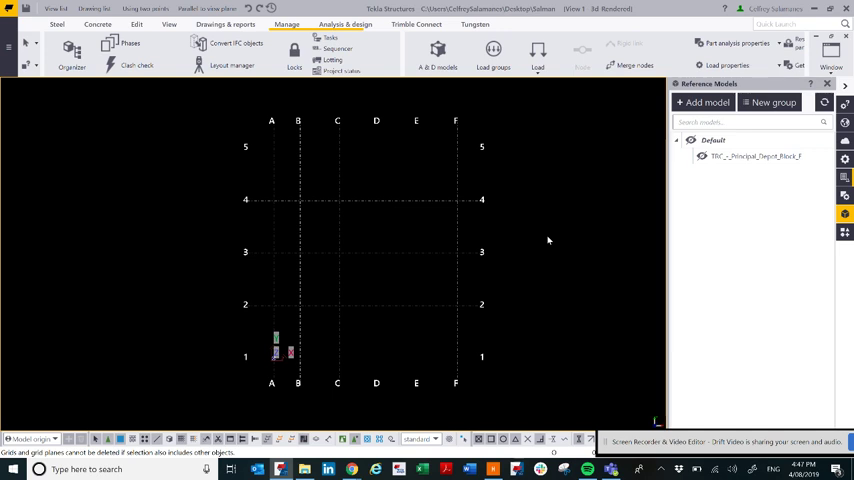
{"action": "mouse_move", "coordinate": [519, 226]}
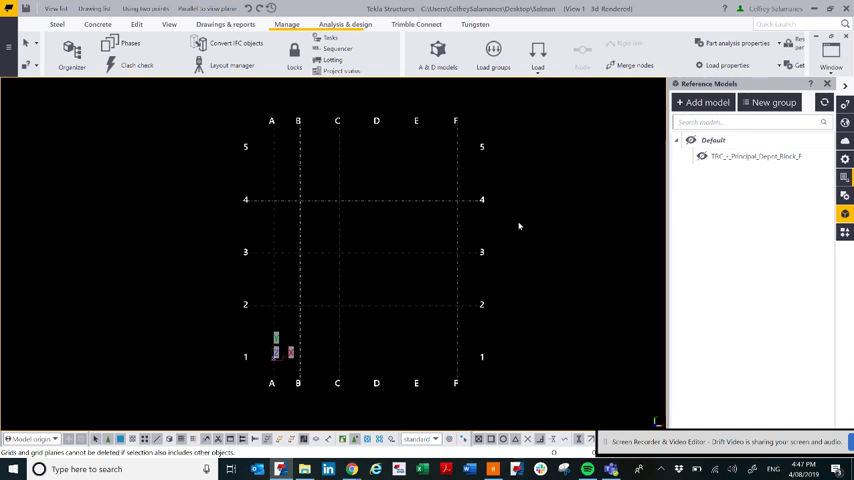
{"action": "mouse_move", "coordinate": [541, 211]}
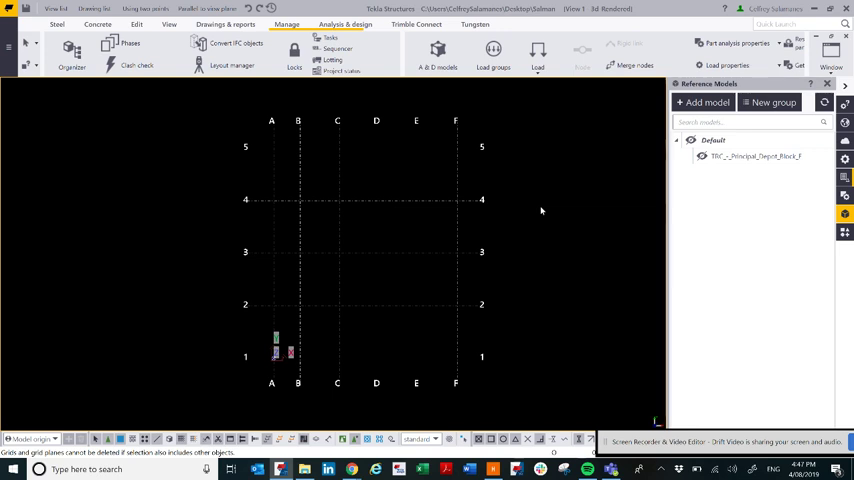
{"action": "mouse_move", "coordinate": [561, 210]}
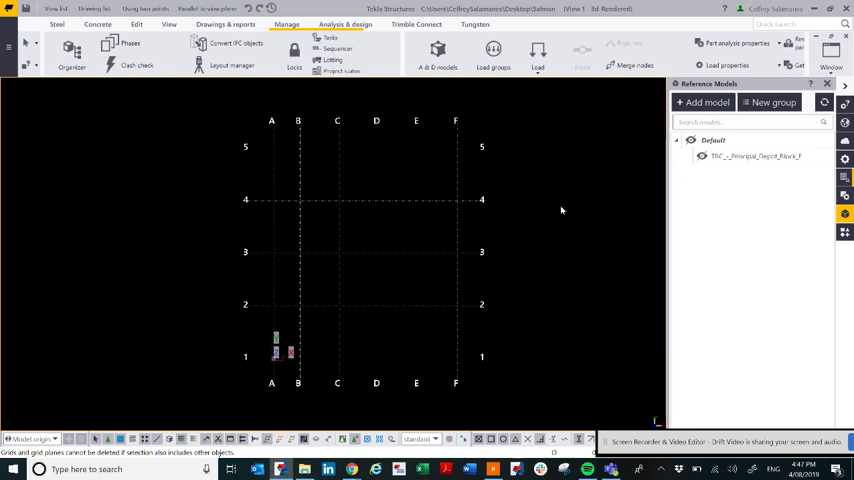
{"action": "mouse_move", "coordinate": [583, 201]}
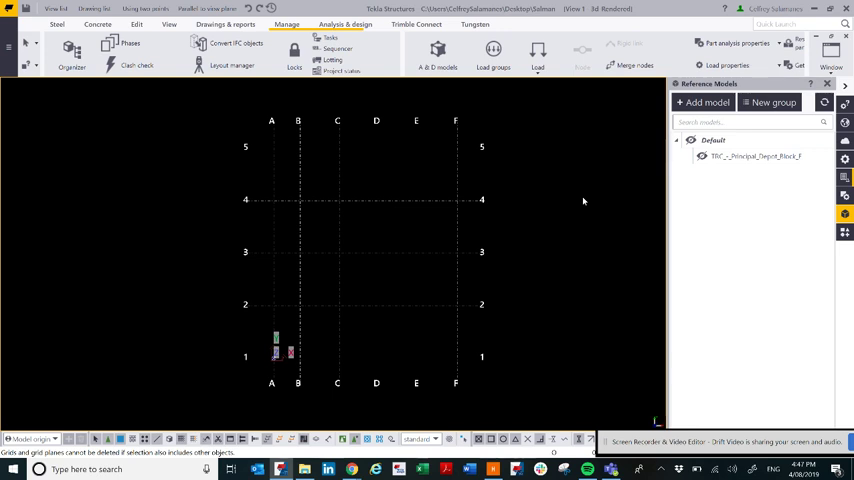
{"action": "mouse_move", "coordinate": [519, 241]}
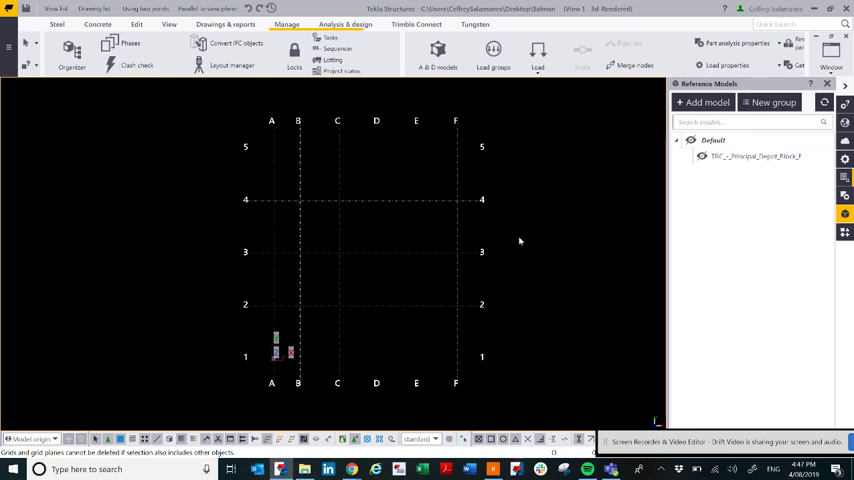
{"action": "mouse_move", "coordinate": [538, 249]}
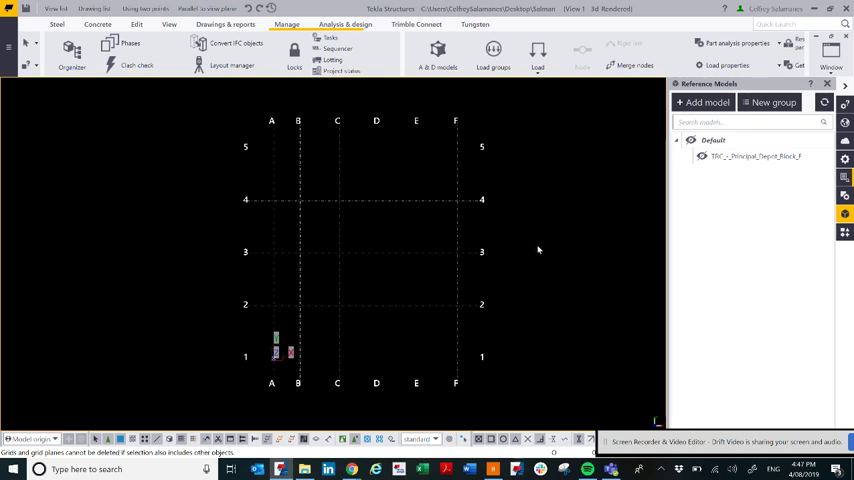
{"action": "mouse_move", "coordinate": [575, 225]}
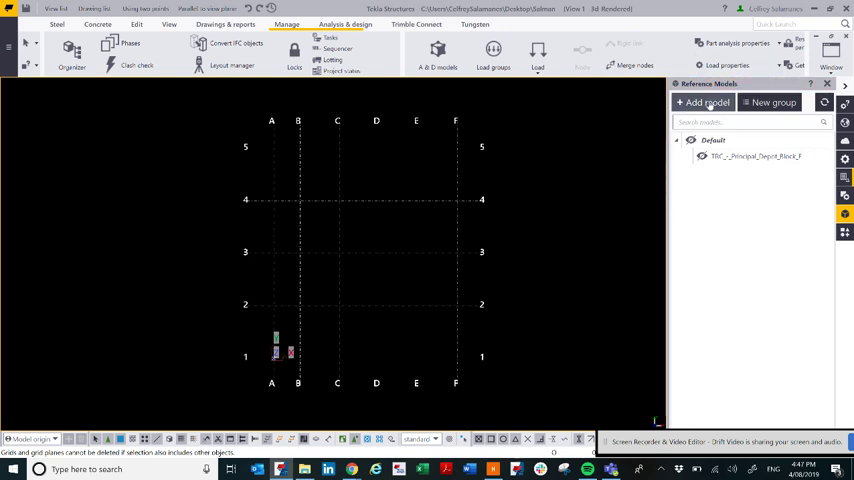
Start a new reference model and pick GROUND_FLOOR_PLAN.dwg from the Desktop.
{"action": "left_click", "coordinate": [705, 102]}
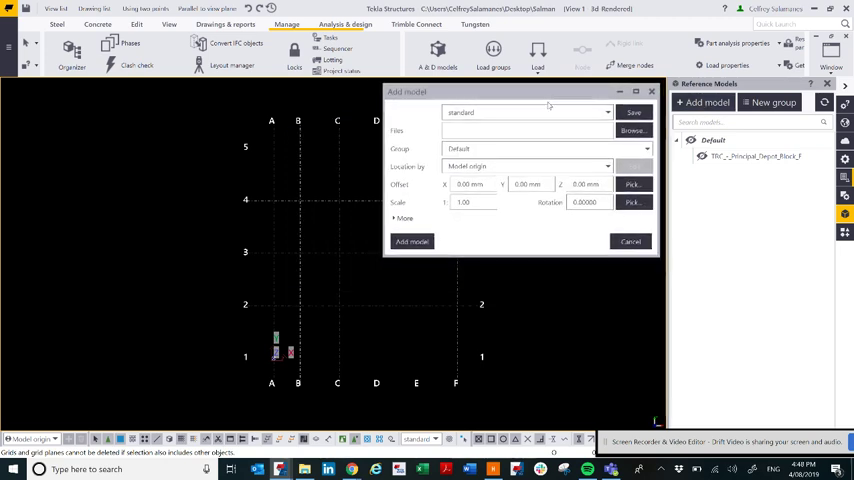
{"action": "left_click", "coordinate": [633, 130]}
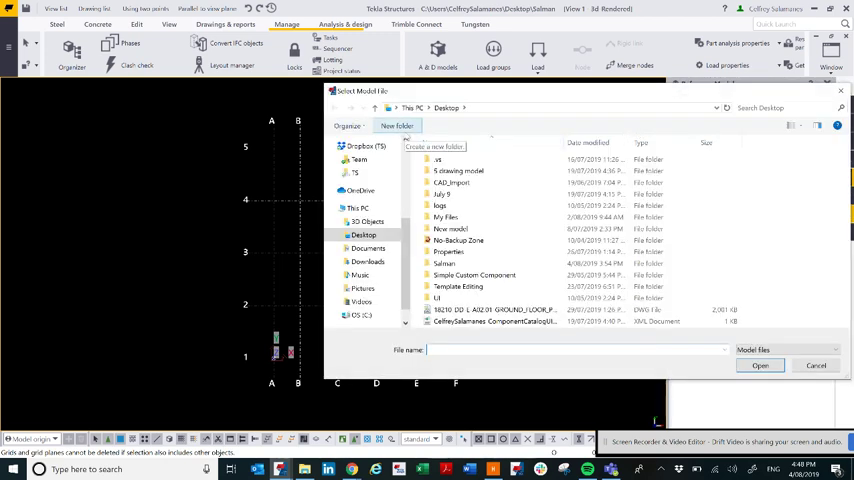
{"action": "left_click", "coordinate": [364, 234]}
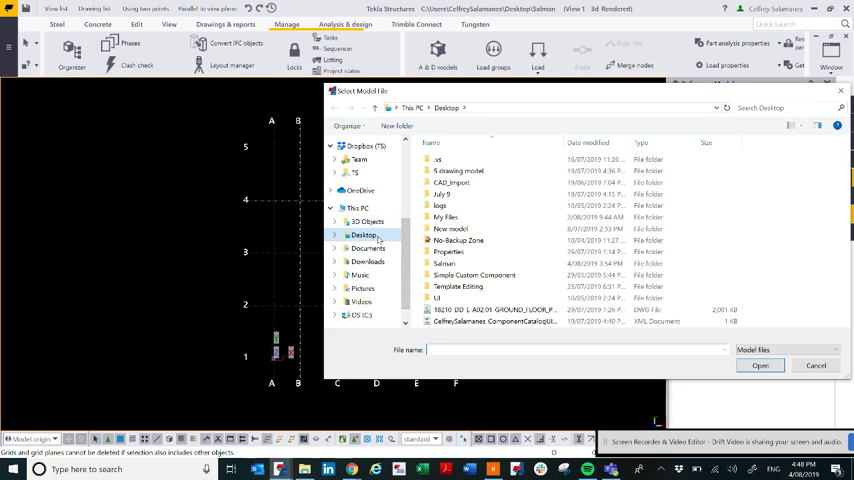
{"action": "left_click", "coordinate": [492, 309]}
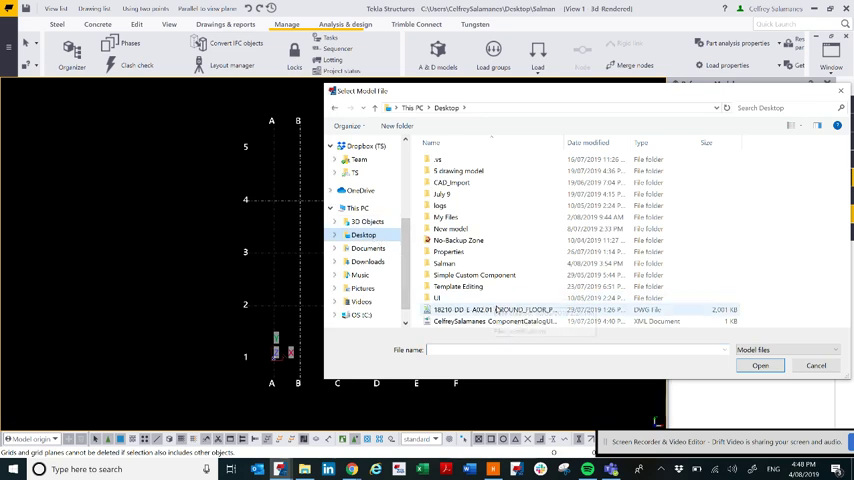
{"action": "left_click", "coordinate": [495, 309]}
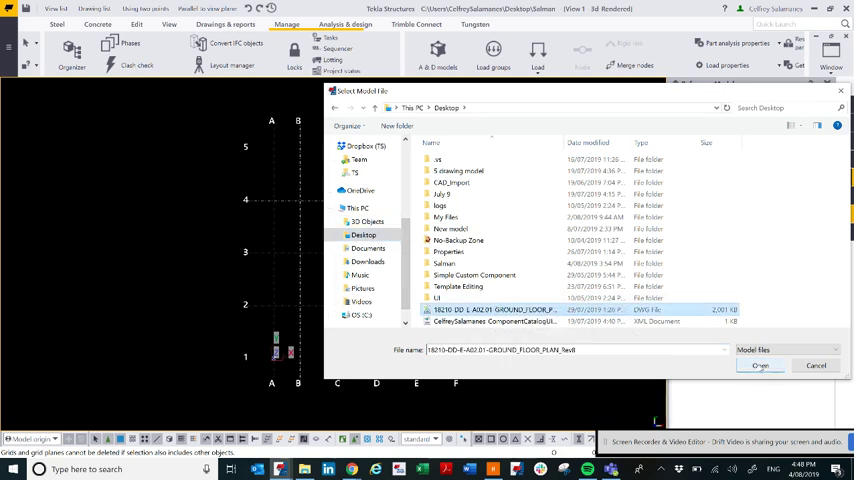
Load the DWG, locate it by model origin with a picked offset, and add it.
{"action": "left_click", "coordinate": [760, 365]}
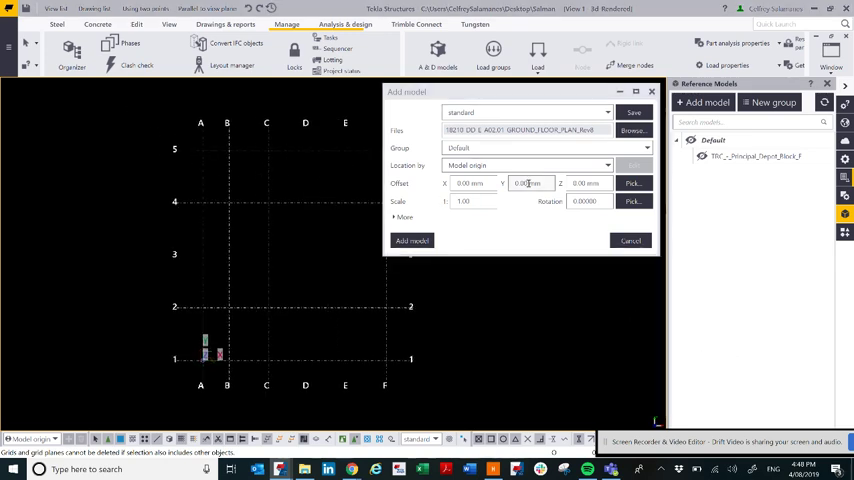
{"action": "left_click", "coordinate": [607, 165]}
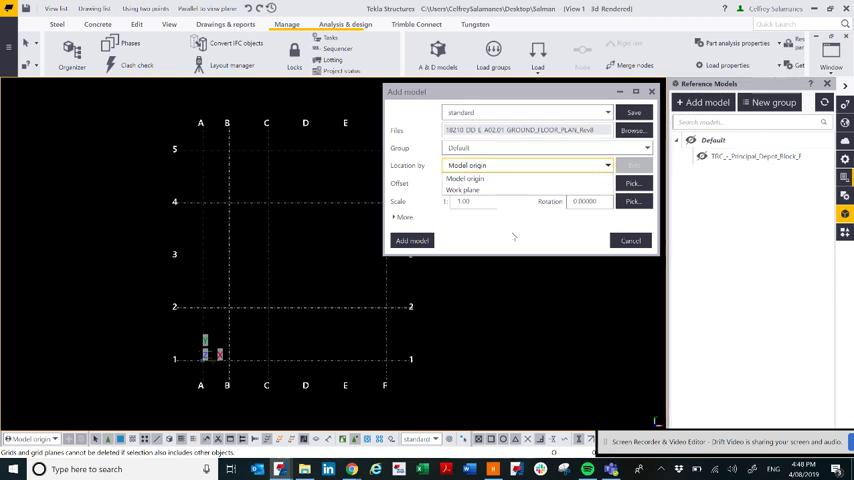
{"action": "left_click", "coordinate": [464, 178]}
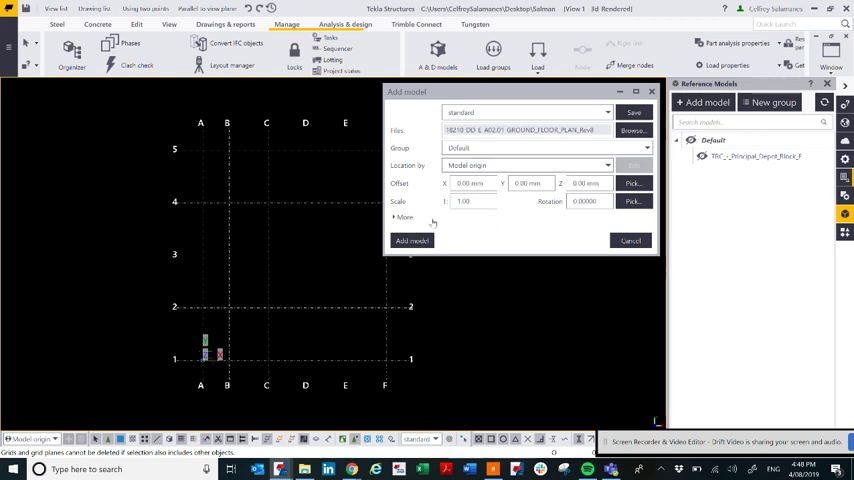
{"action": "mouse_move", "coordinate": [502, 193]}
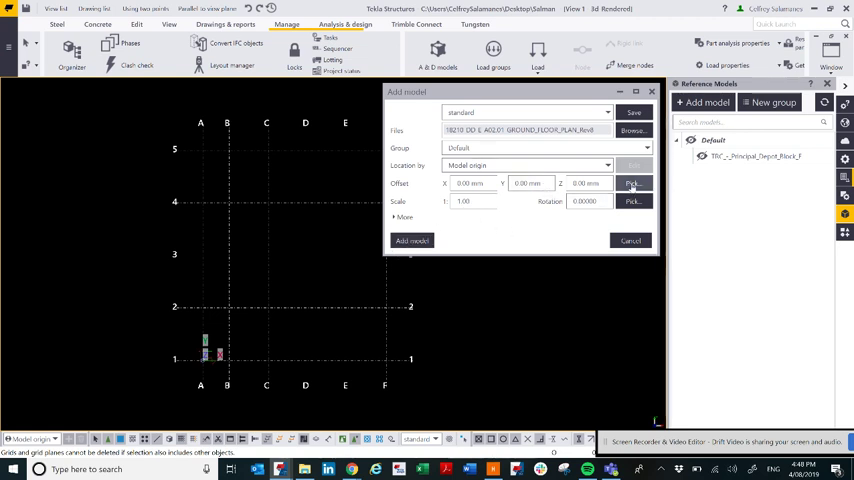
{"action": "left_click", "coordinate": [632, 183]}
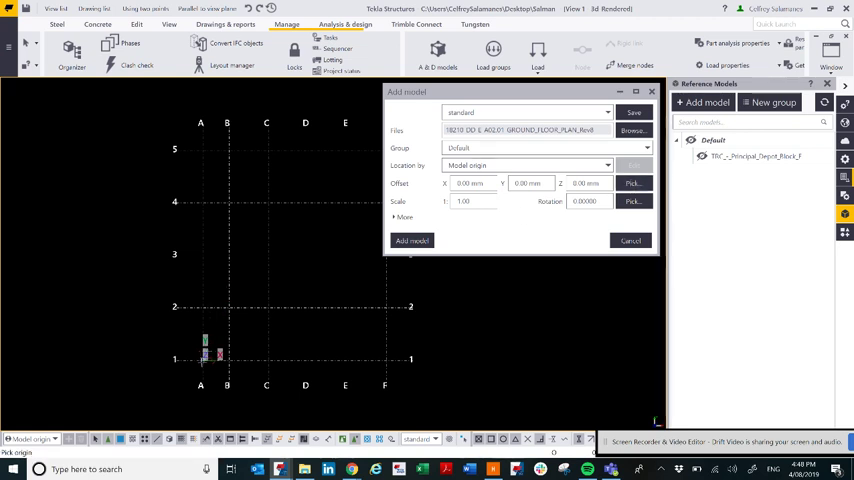
{"action": "mouse_move", "coordinate": [240, 340]}
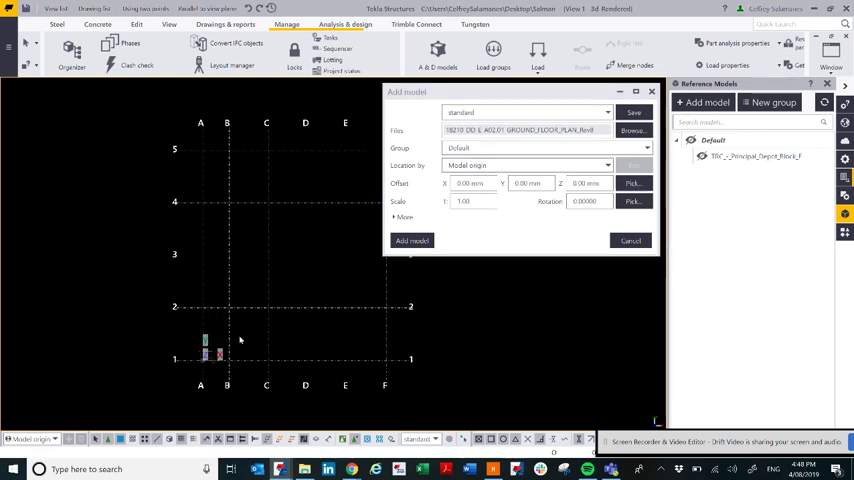
{"action": "left_click", "coordinate": [411, 240]}
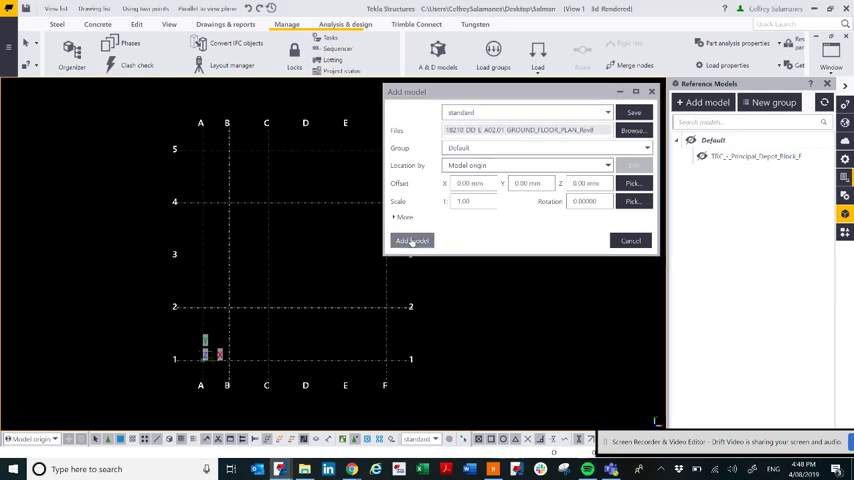
{"action": "left_click", "coordinate": [411, 240]}
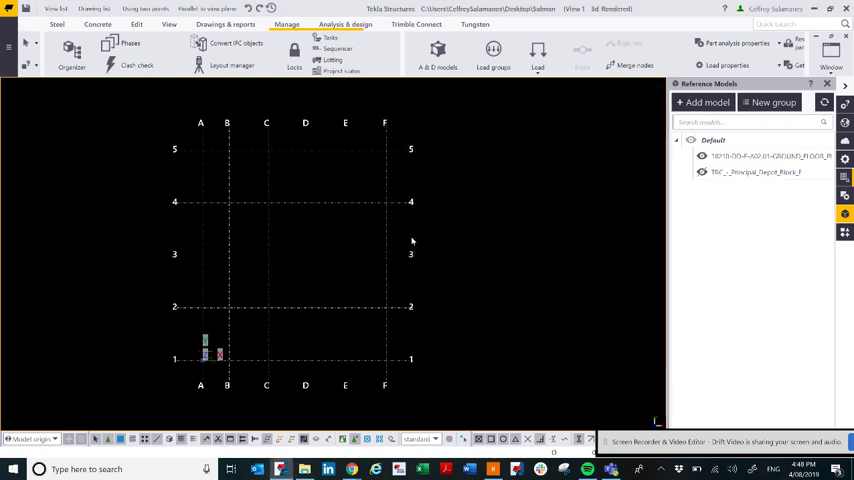
{"action": "mouse_move", "coordinate": [458, 213]}
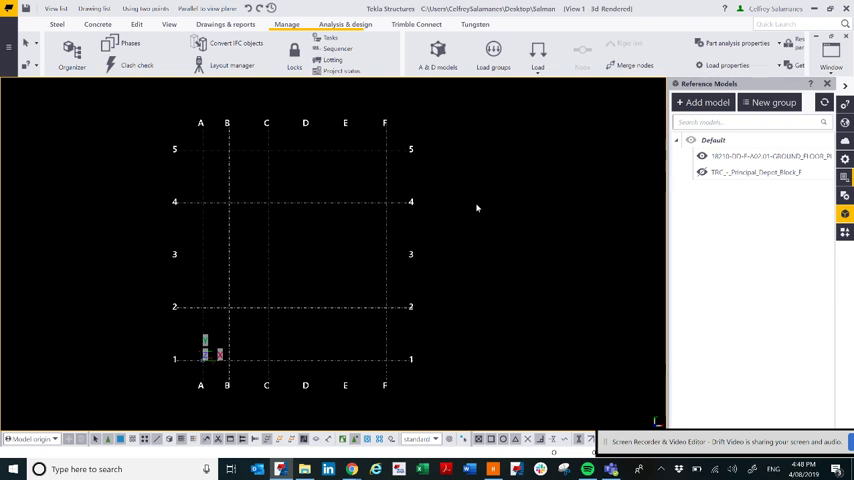
{"action": "mouse_move", "coordinate": [484, 186]}
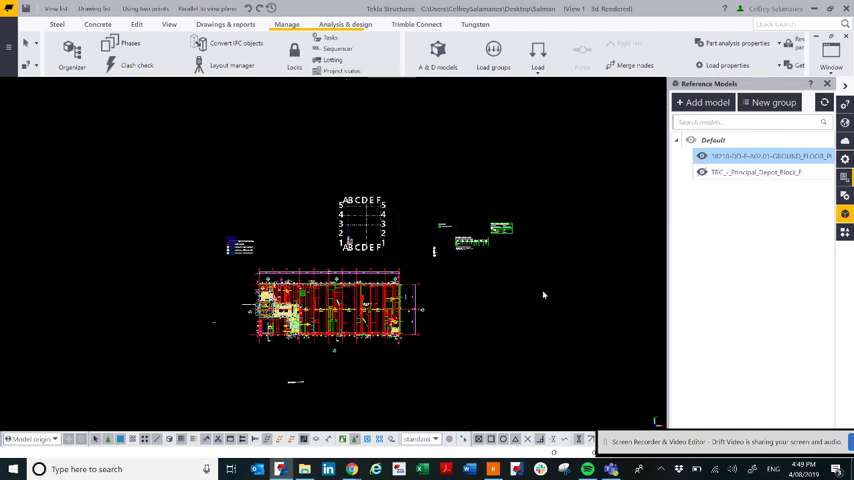
{"action": "mouse_move", "coordinate": [464, 300]}
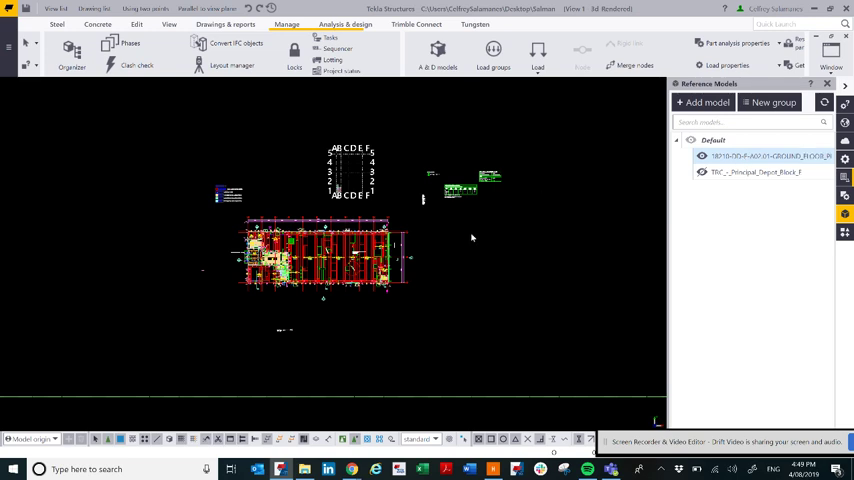
Move the DWG plan from its origin point onto grid intersection A1.
{"action": "right_click", "coordinate": [465, 236]}
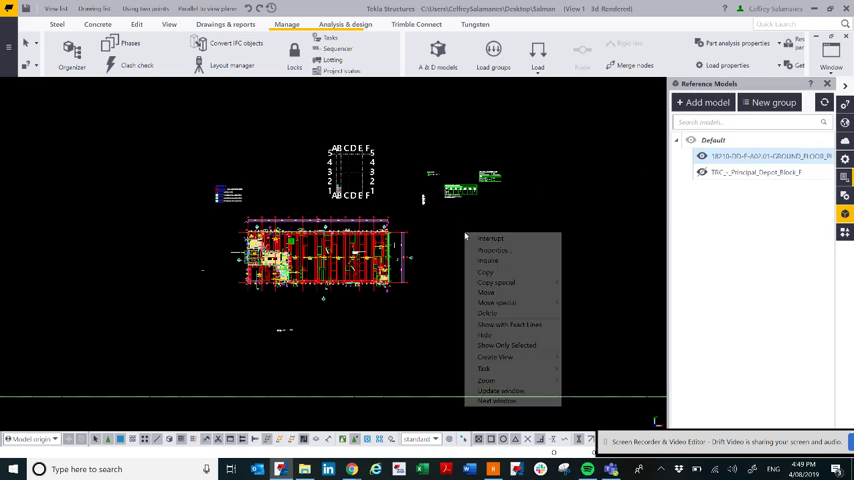
{"action": "left_click", "coordinate": [486, 292]}
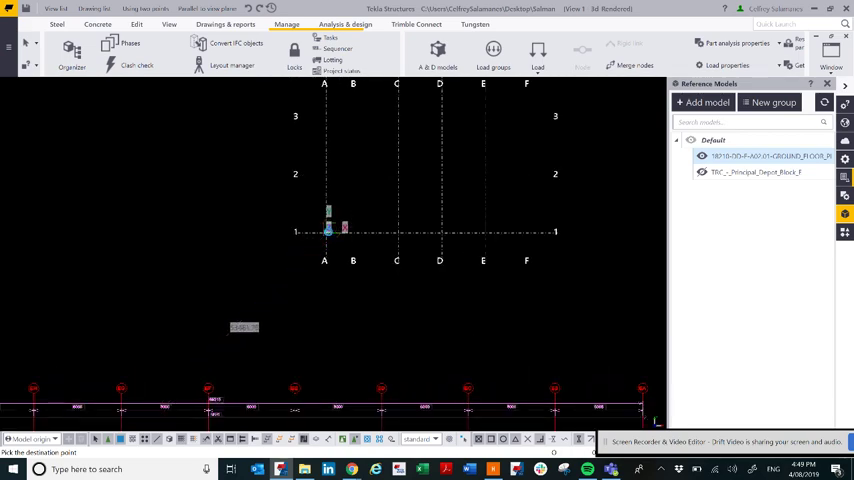
{"action": "left_click", "coordinate": [702, 155]}
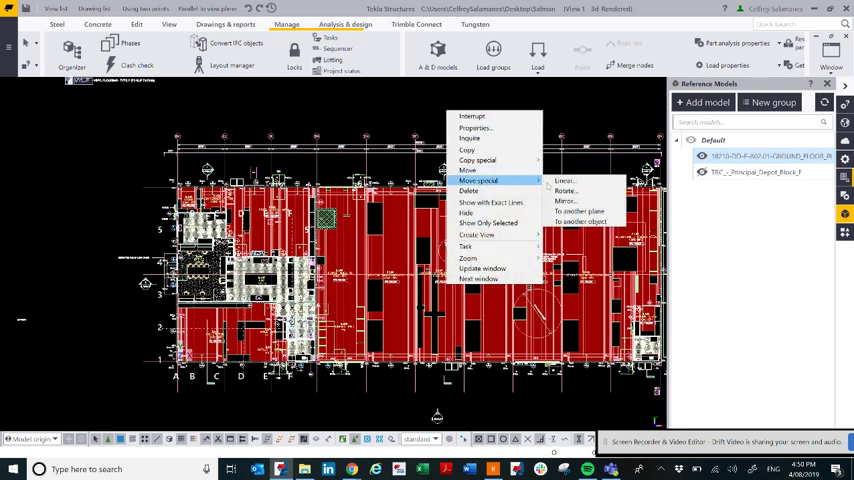
Rotate the DWG plan 90 degrees around the Z axis with Move special > Rotate.
{"action": "left_click", "coordinate": [566, 190]}
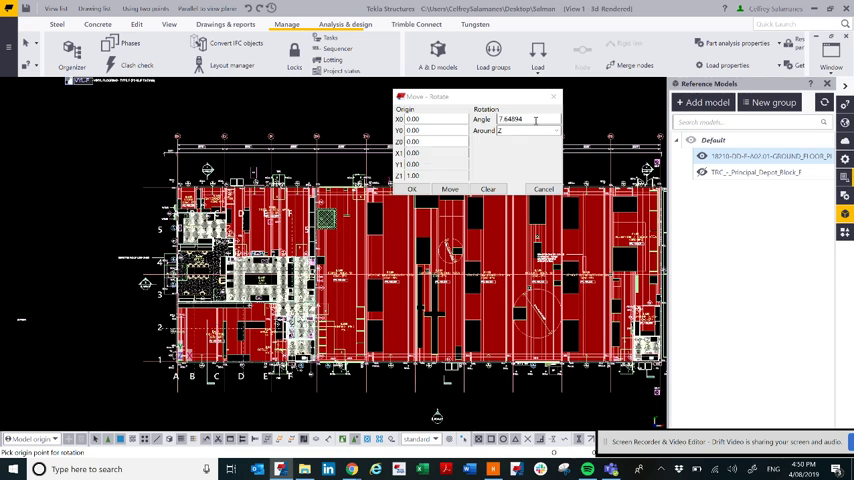
{"action": "triple_click", "coordinate": [510, 119]}
{"action": "type", "text": "-90.00000"}
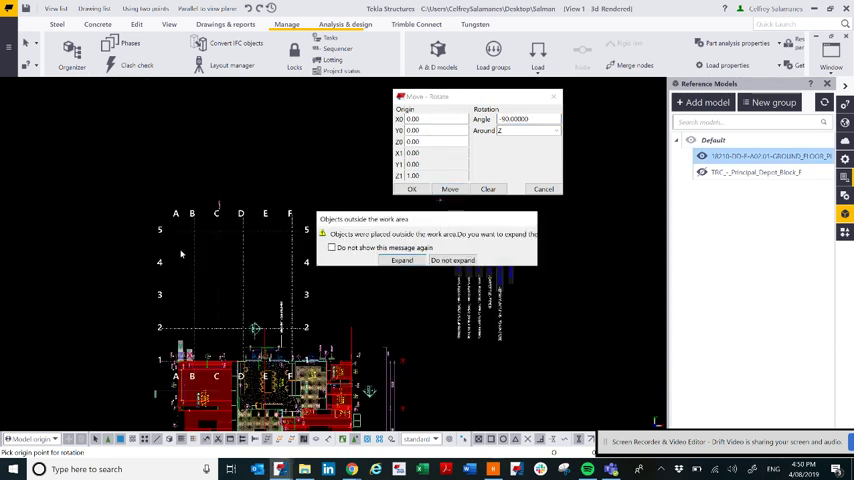
{"action": "left_click", "coordinate": [452, 260]}
{"action": "type", "text": "90.00000"}
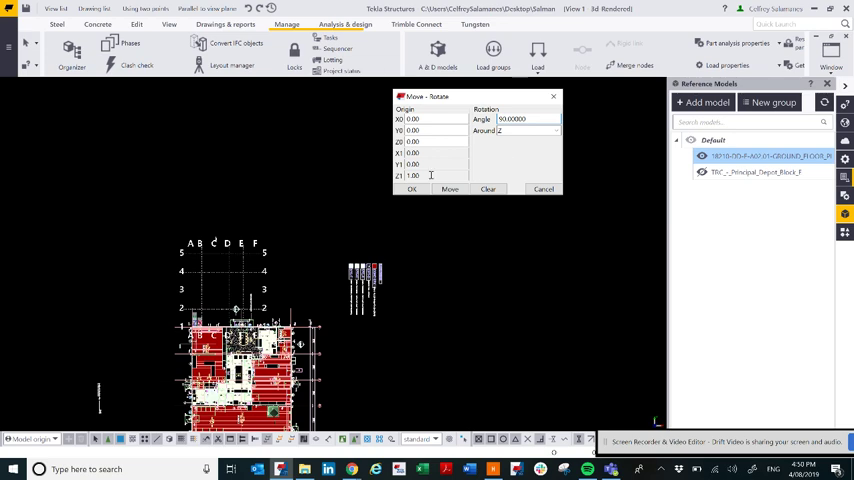
{"action": "left_click", "coordinate": [449, 189]}
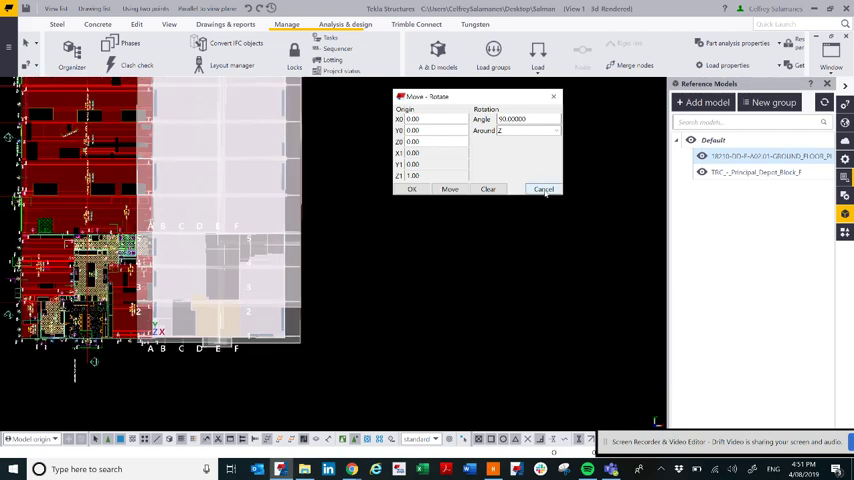
Cancel the rotate settings and start moving the rotated DWG plan onto the gridlines.
{"action": "left_click", "coordinate": [544, 189]}
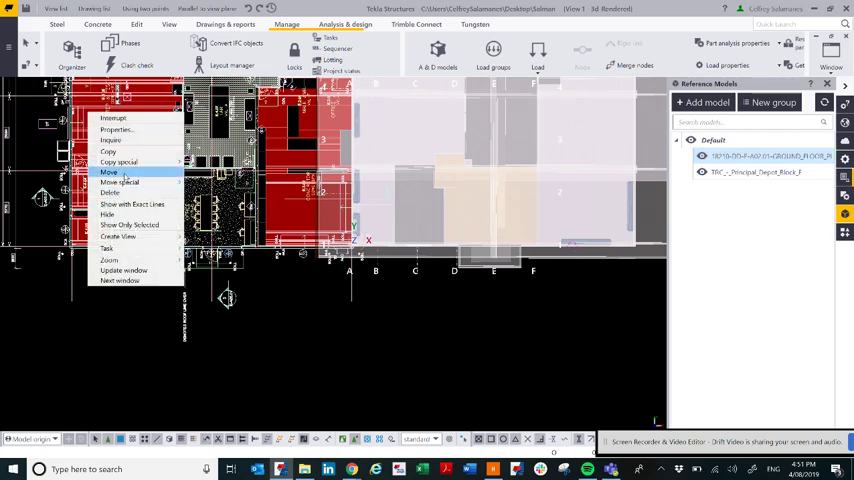
{"action": "left_click", "coordinate": [109, 172]}
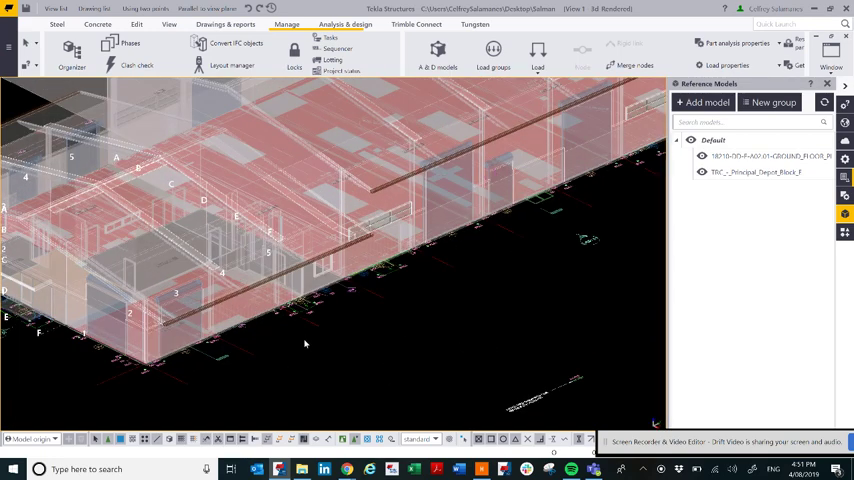
{"action": "mouse_move", "coordinate": [253, 321]}
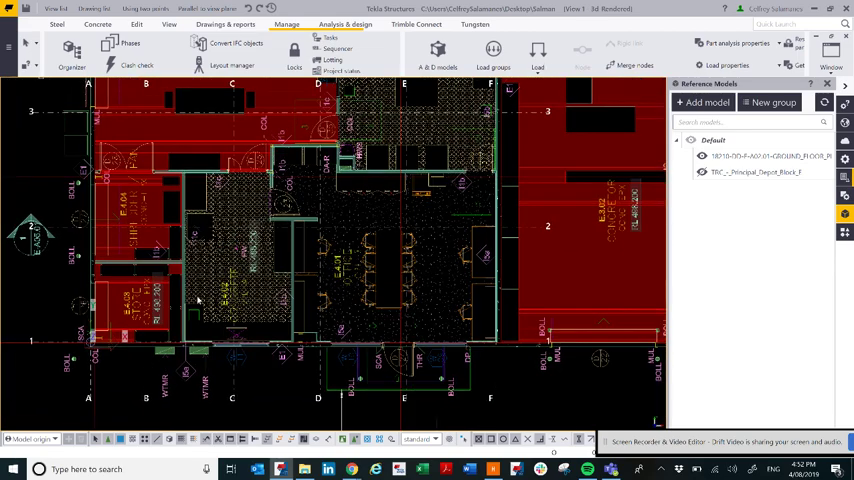
{"action": "scroll", "scroll_direction": "up", "scroll_amount": 3}
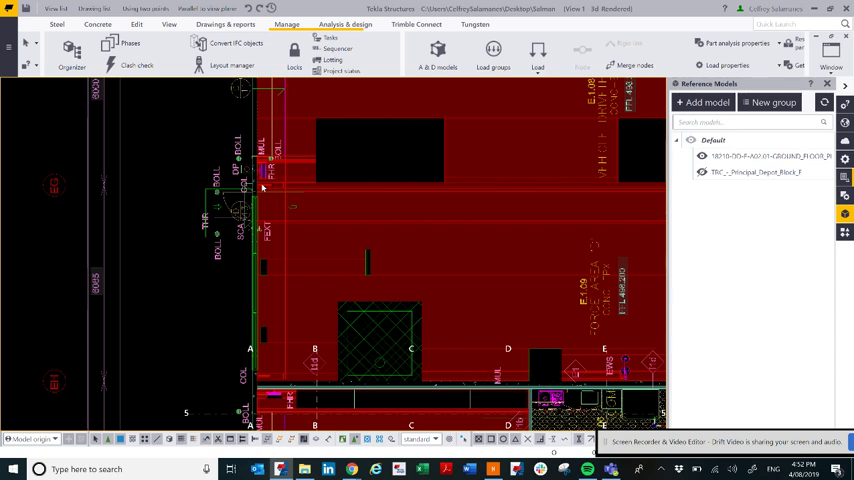
Bring up the Add model dialog in the Reference Models panel.
{"action": "left_click", "coordinate": [704, 102]}
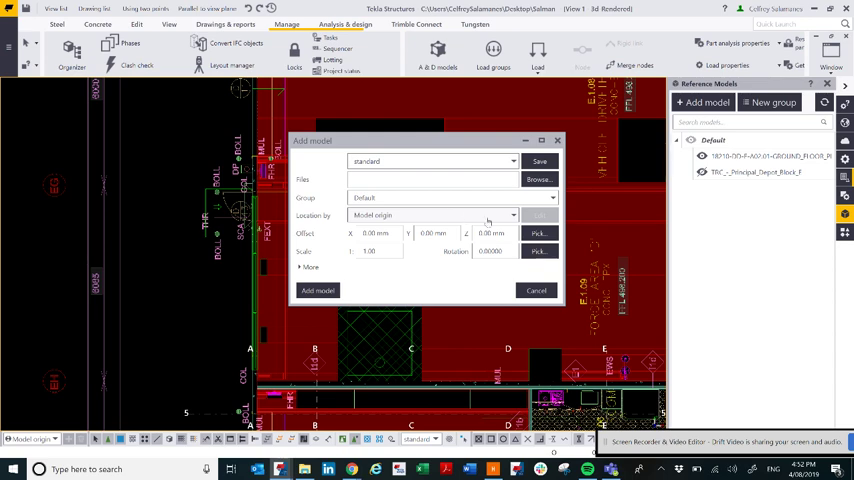
{"action": "mouse_move", "coordinate": [500, 215]}
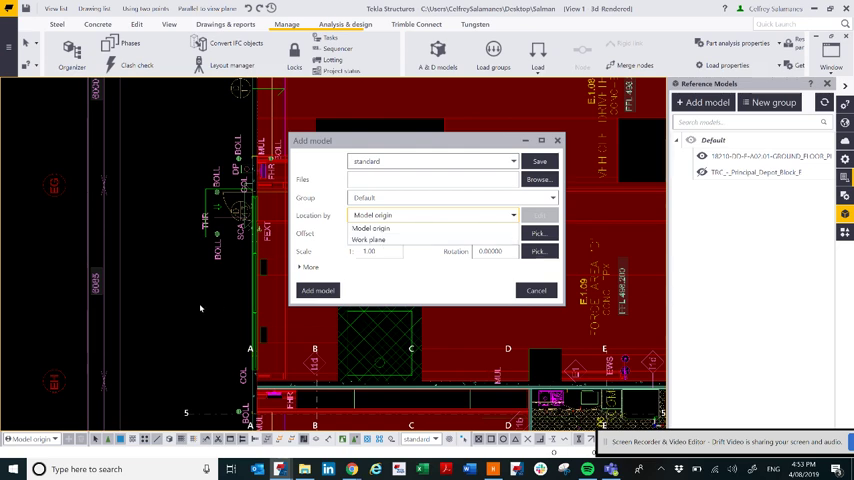
{"action": "mouse_move", "coordinate": [186, 303]}
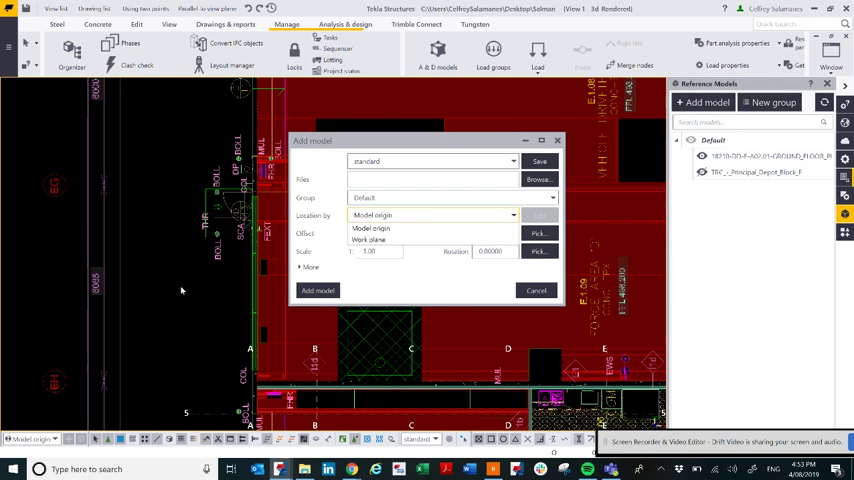
{"action": "mouse_move", "coordinate": [611, 162]}
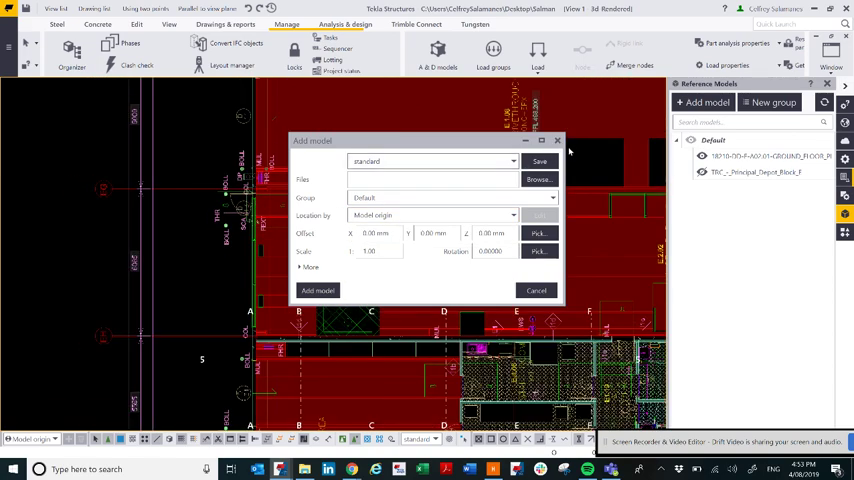
Close the Add model dialog without adding a file.
{"action": "left_click", "coordinate": [536, 290]}
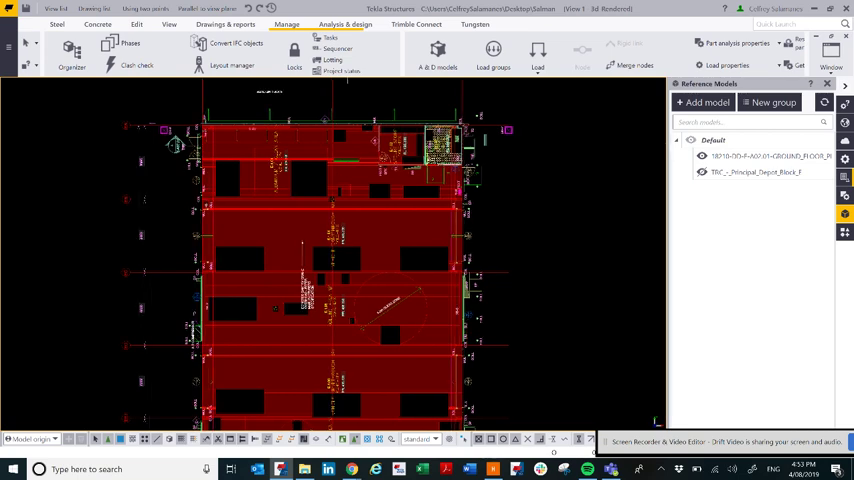
{"action": "mouse_move", "coordinate": [90, 251]}
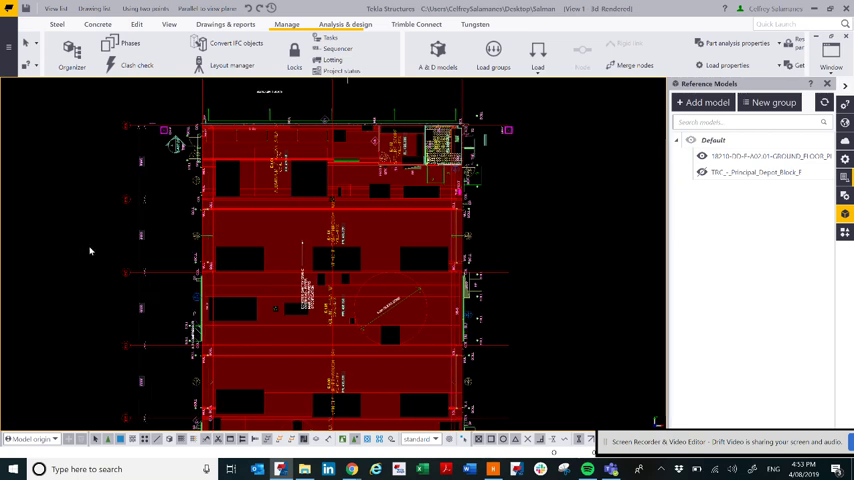
{"action": "mouse_move", "coordinate": [450, 243]}
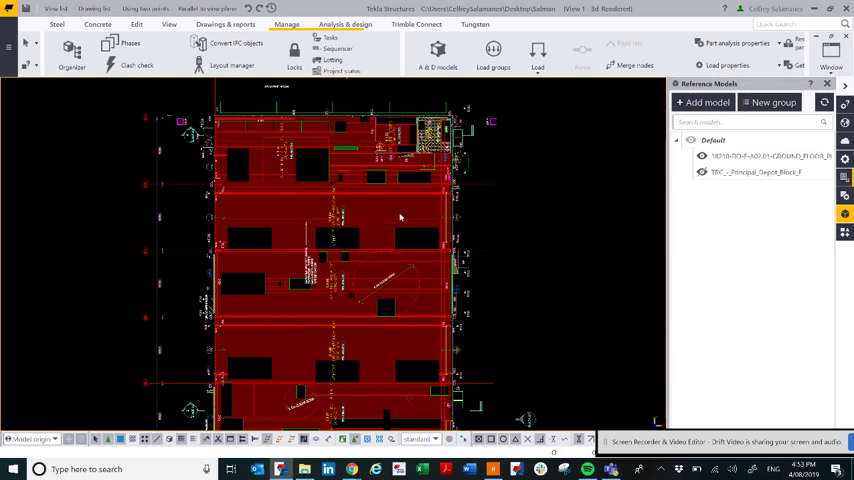
{"action": "mouse_move", "coordinate": [569, 208]}
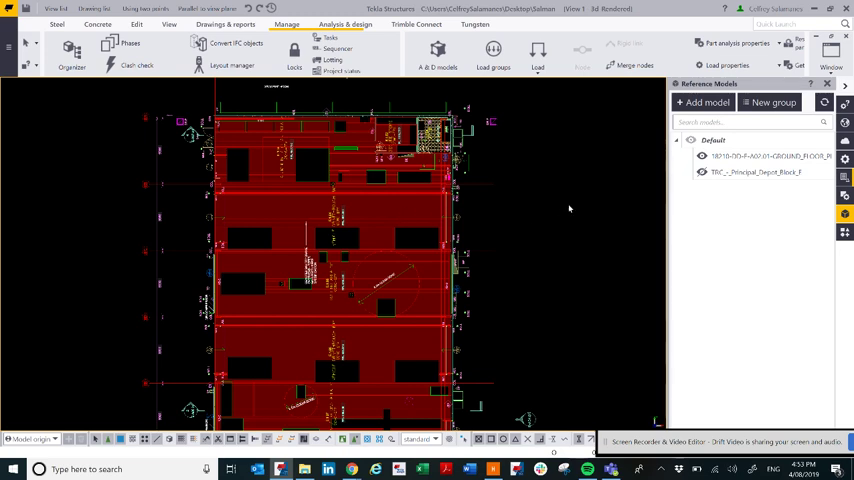